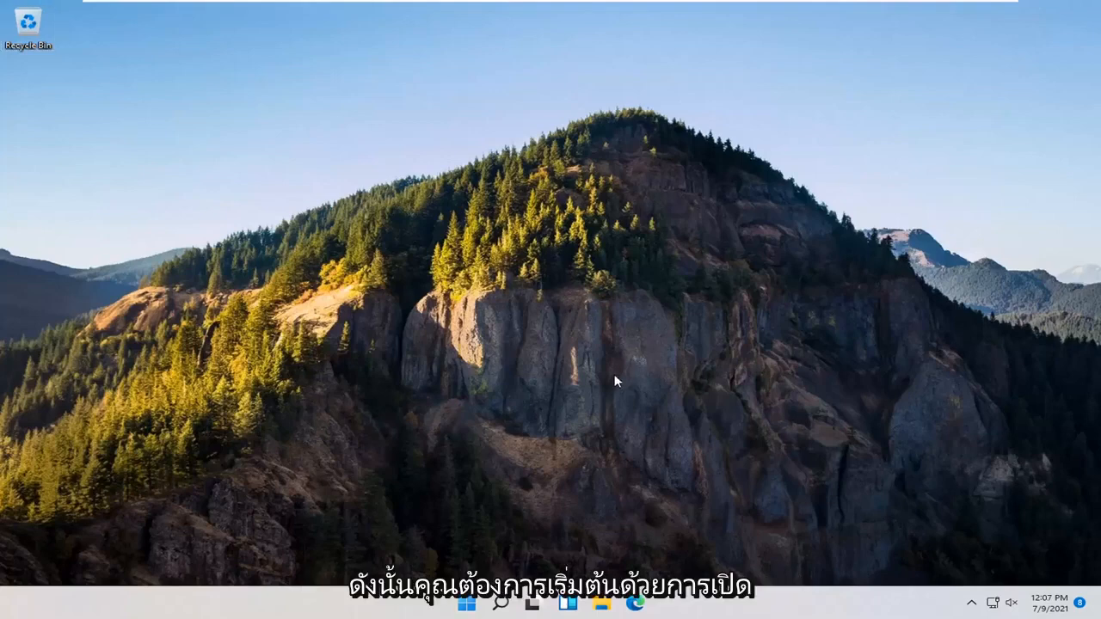
# Search for 'Windows features' to reach Turn Windows features on or off
pyautogui.click(499, 602)
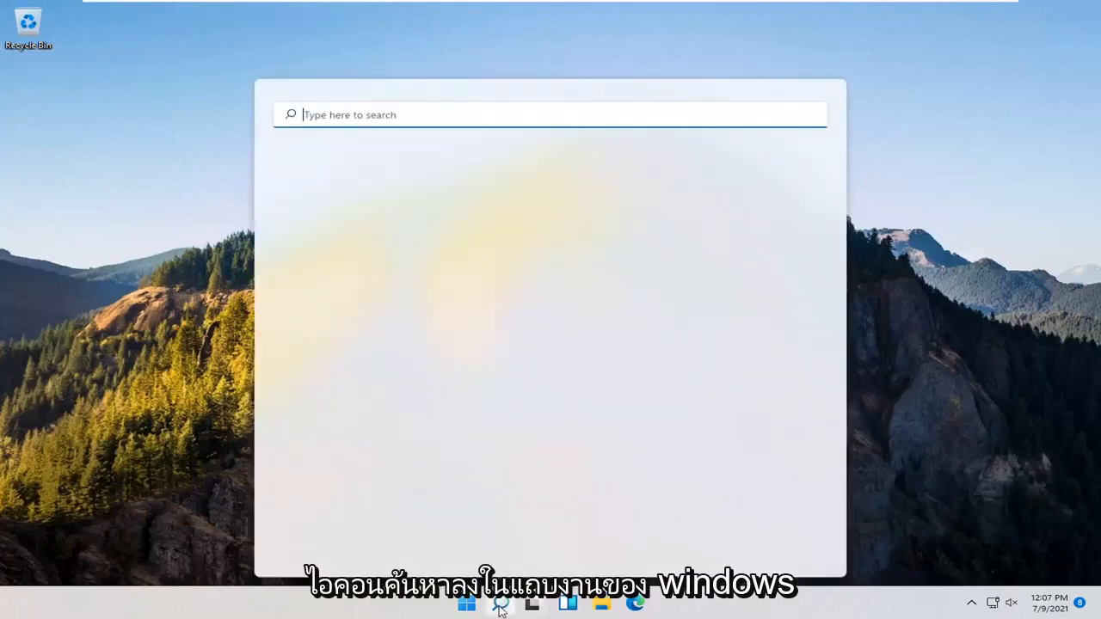
pyautogui.write('w')
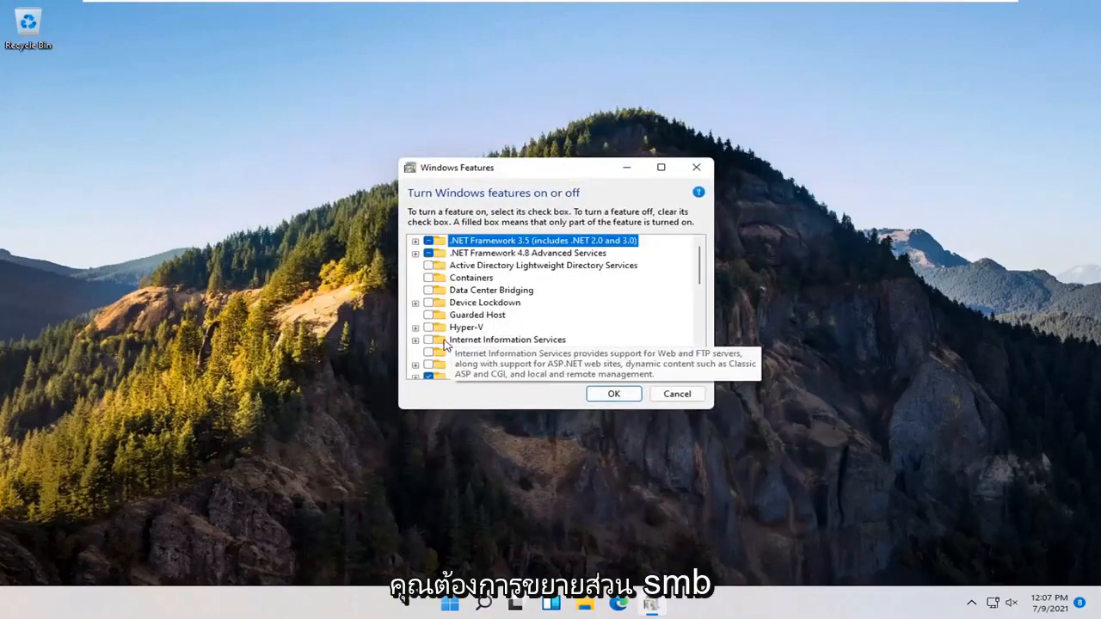
# Tick SMB 1.0/CIFS Client under SMB 1.0/CIFS File Sharing Support and confirm with OK
pyautogui.scroll(-3)
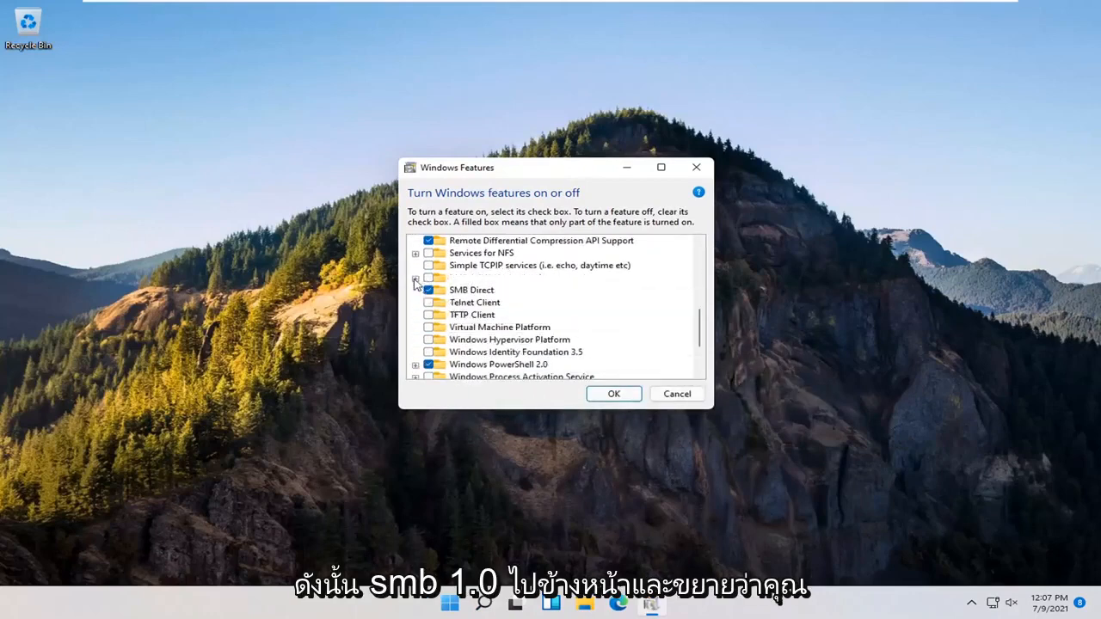
pyautogui.click(416, 277)
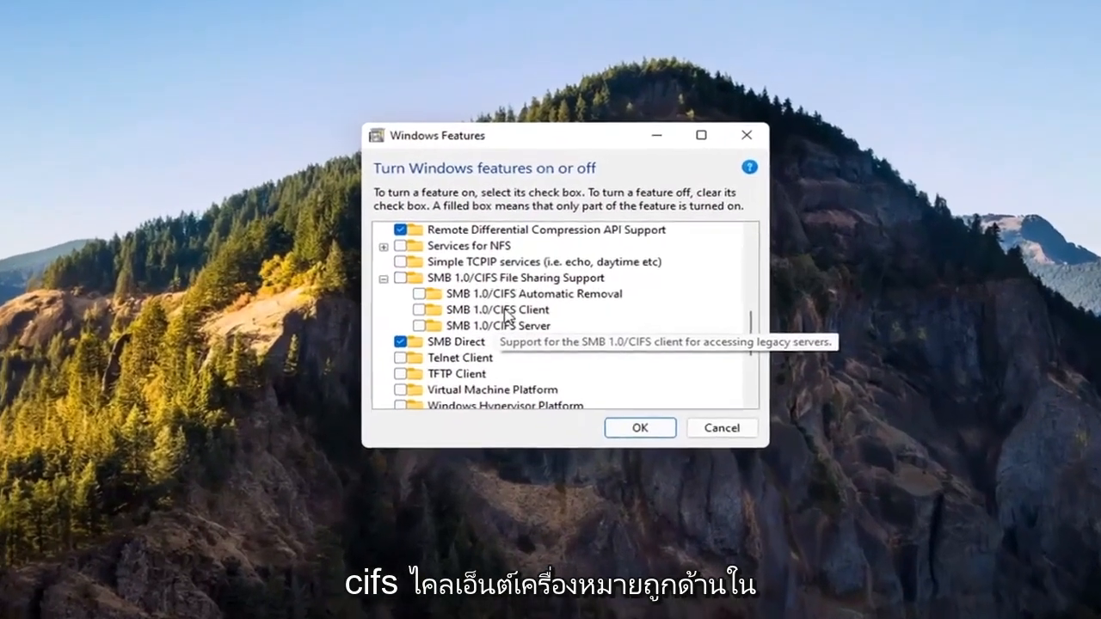
pyautogui.click(420, 310)
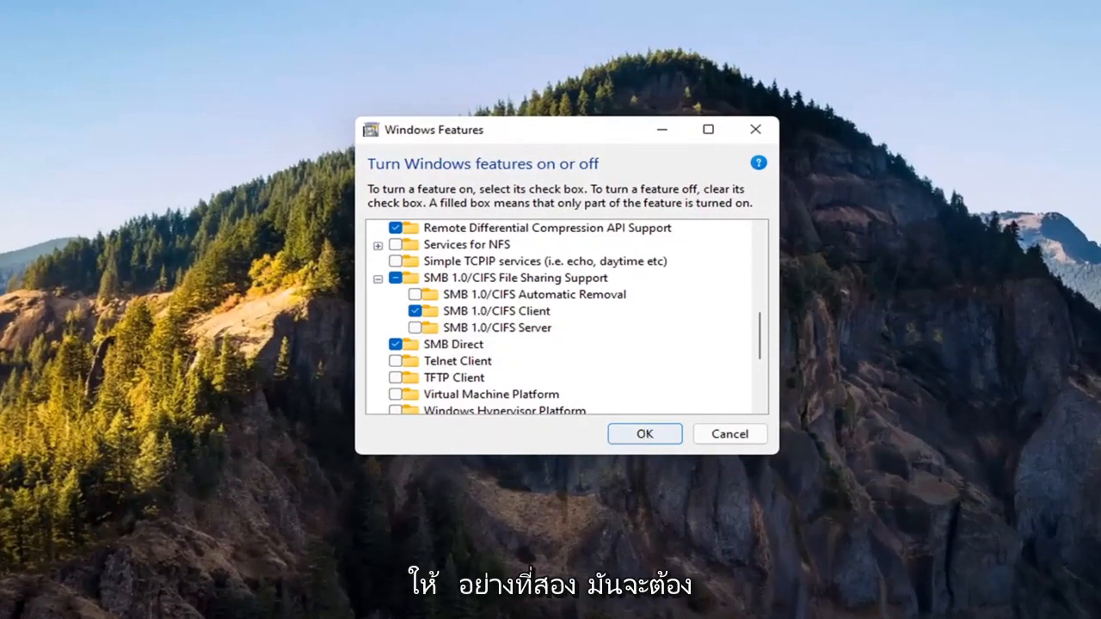
pyautogui.click(643, 434)
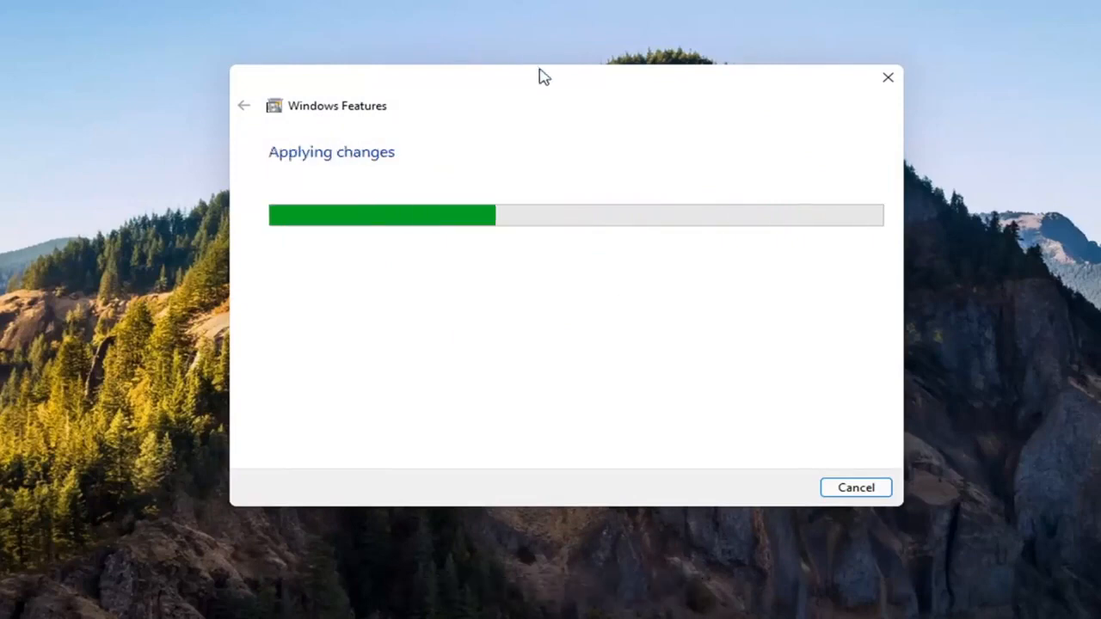
pyautogui.moveTo(606, 161)
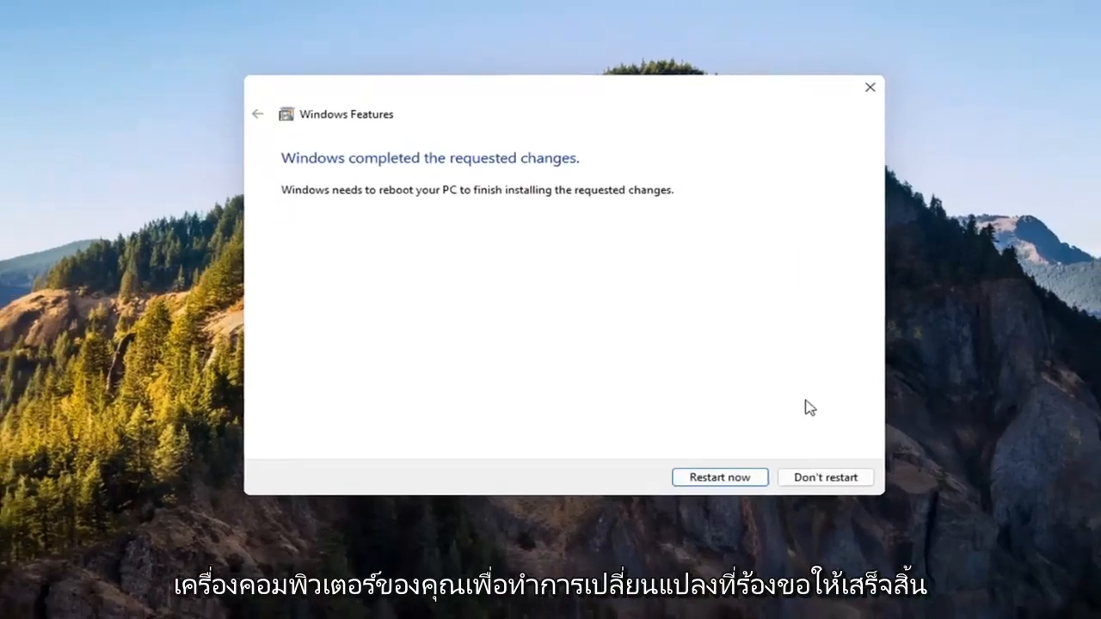
# Choose Don't restart once the SMB client change finishes applying
pyautogui.click(719, 478)
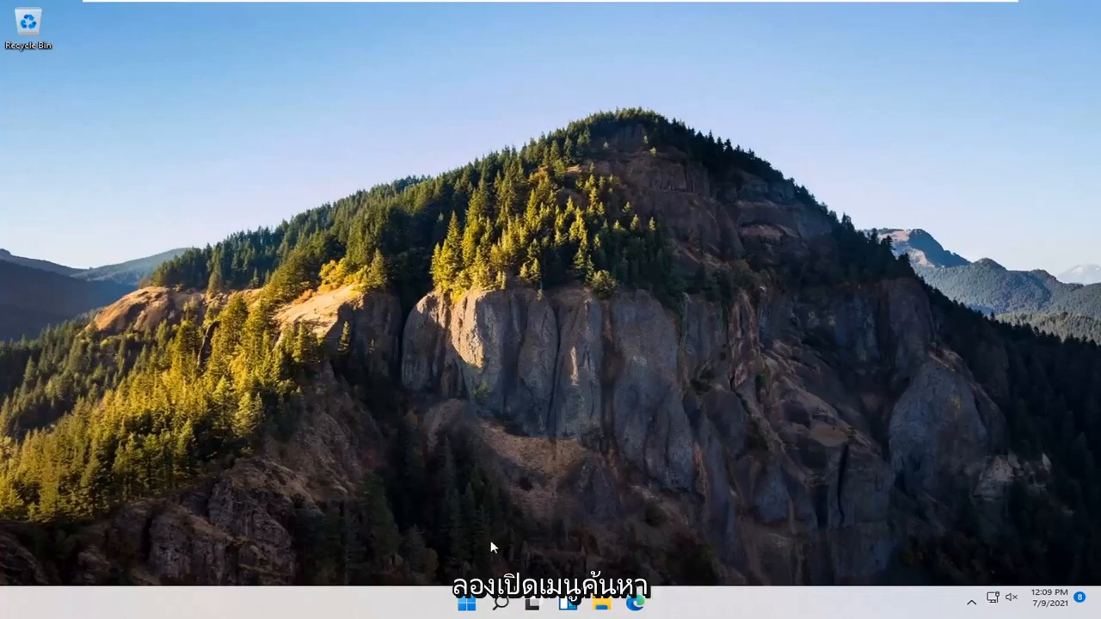
# Search for 'control panel' and launch the Control Panel app
pyautogui.write('control panel')
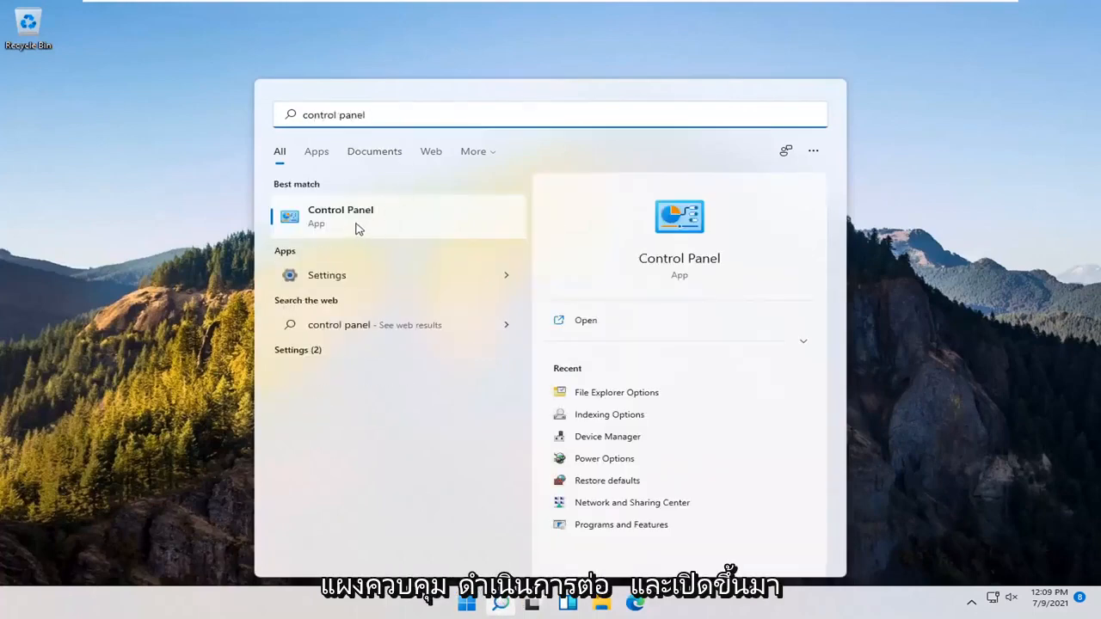
pyautogui.click(341, 217)
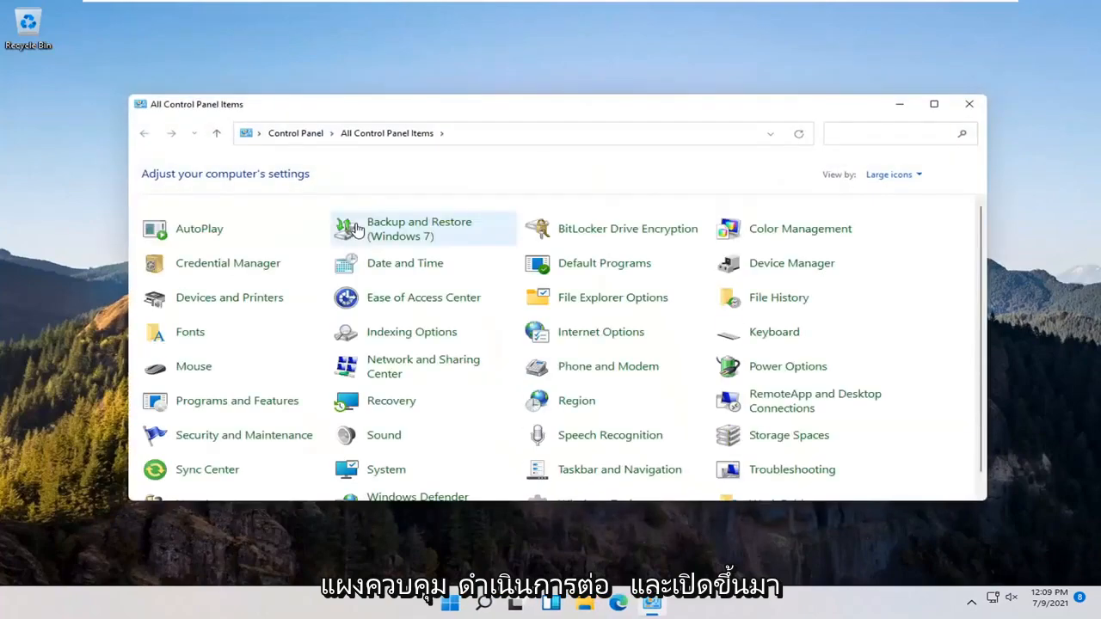
# Switch Control Panel to Category view and go into Network and Internet
pyautogui.click(894, 173)
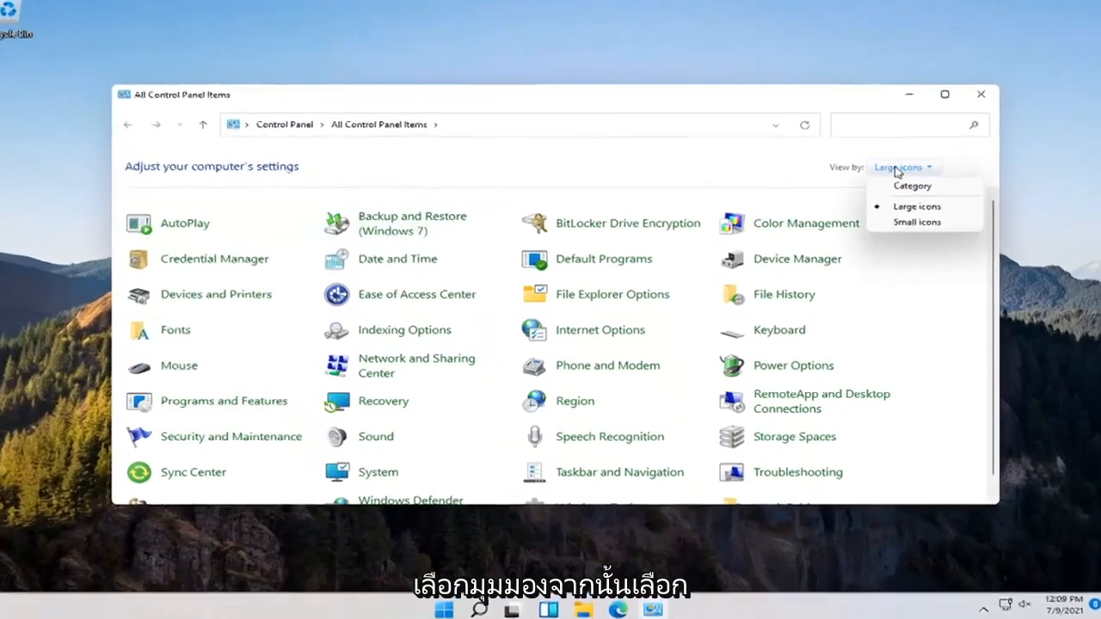
pyautogui.click(912, 186)
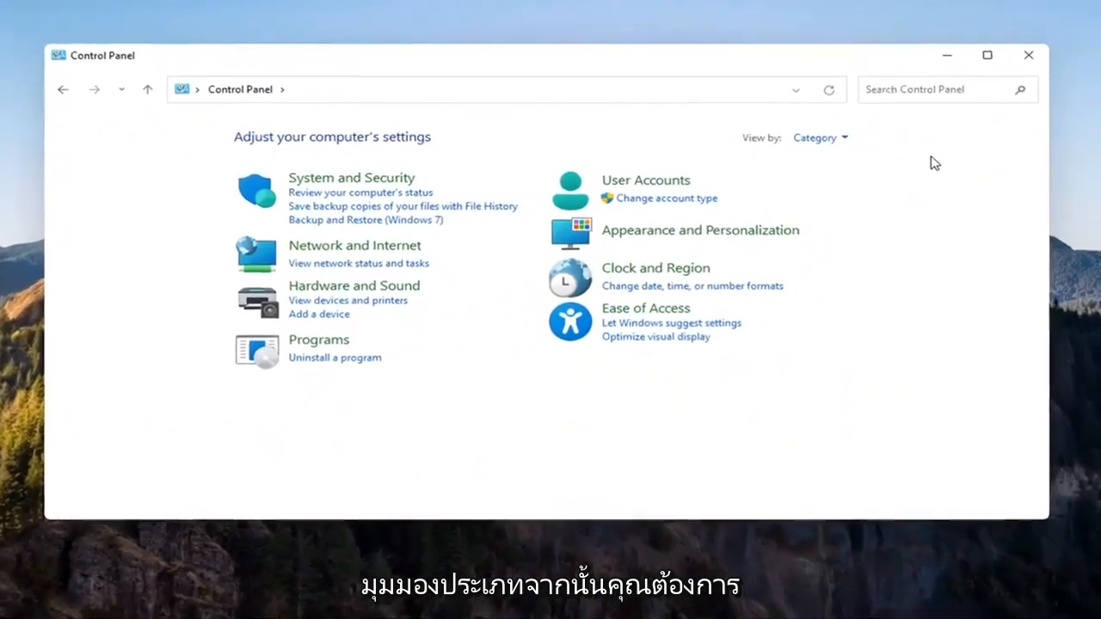
pyautogui.moveTo(352, 244)
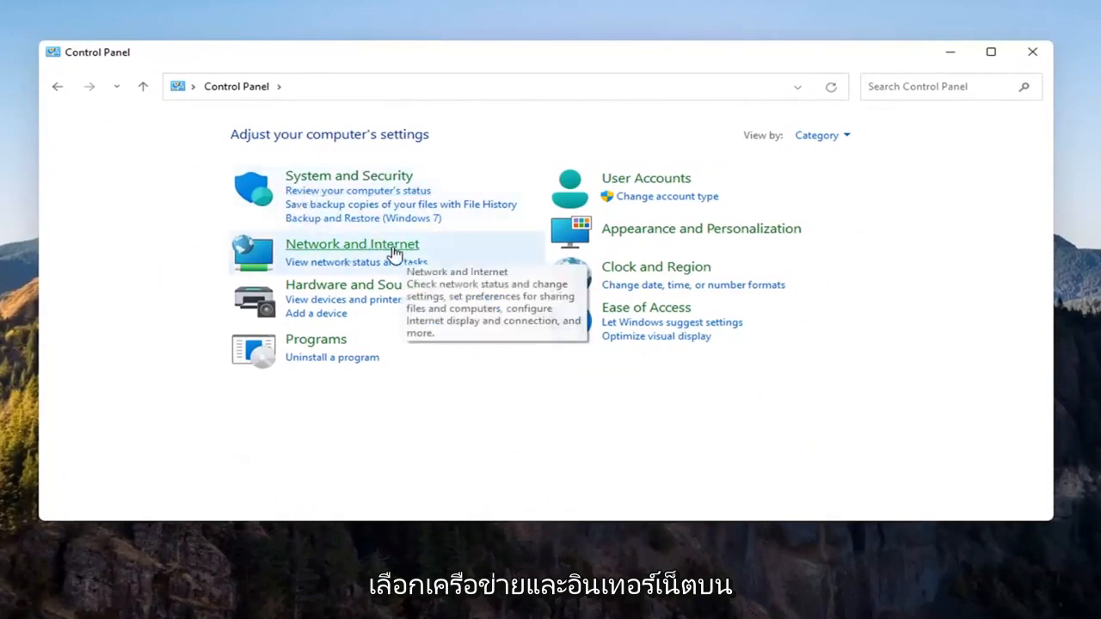
pyautogui.click(351, 245)
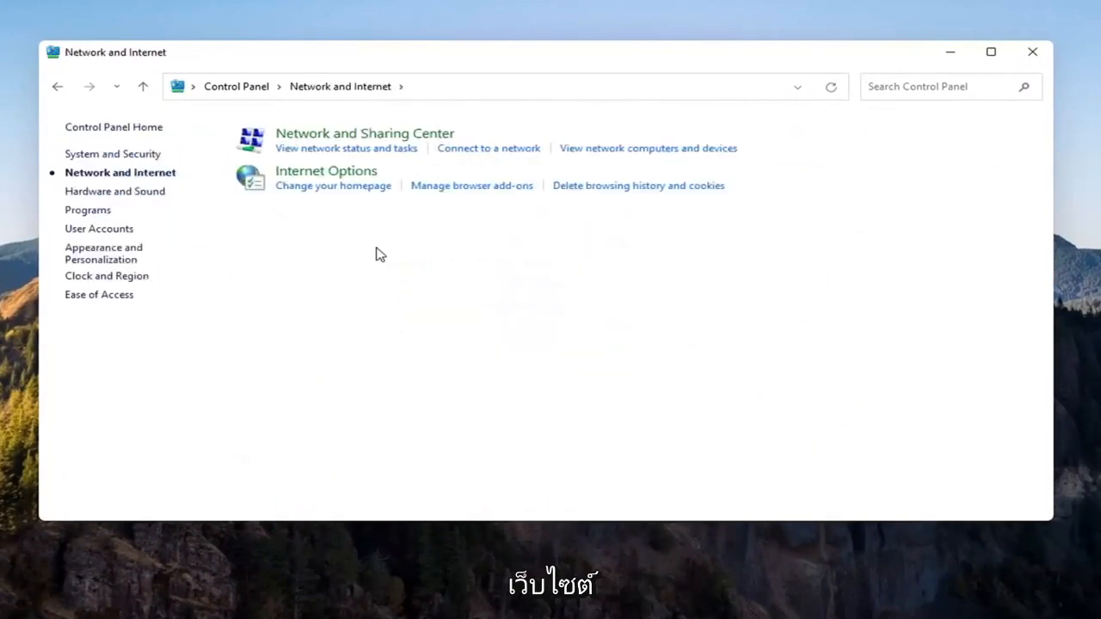
pyautogui.moveTo(365, 138)
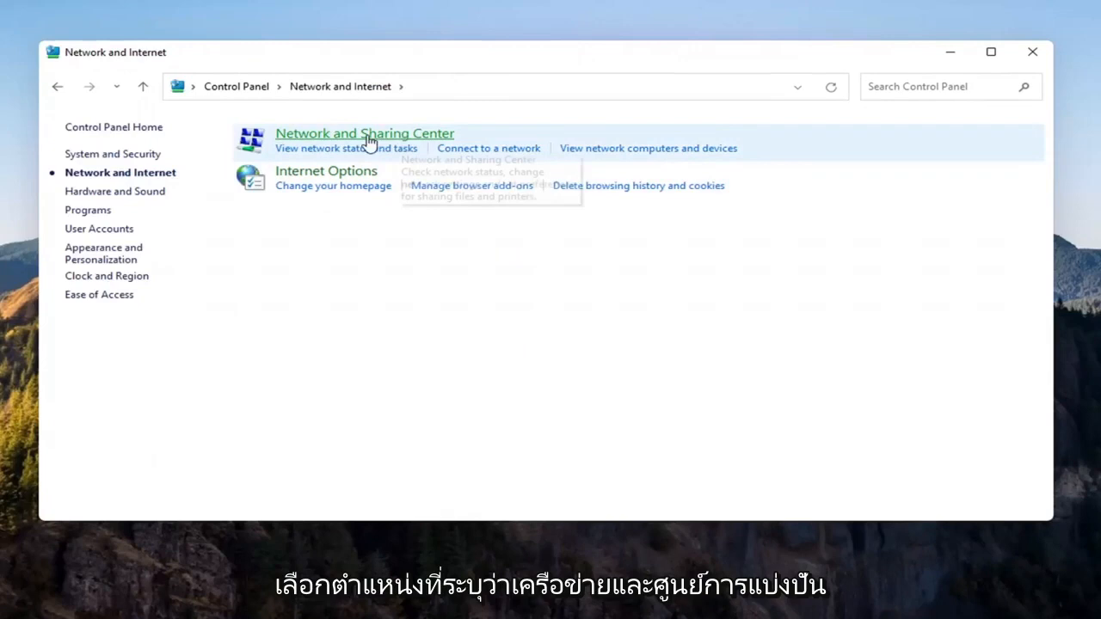
# Reach Change advanced sharing settings via the Network and Sharing Center
pyautogui.click(364, 134)
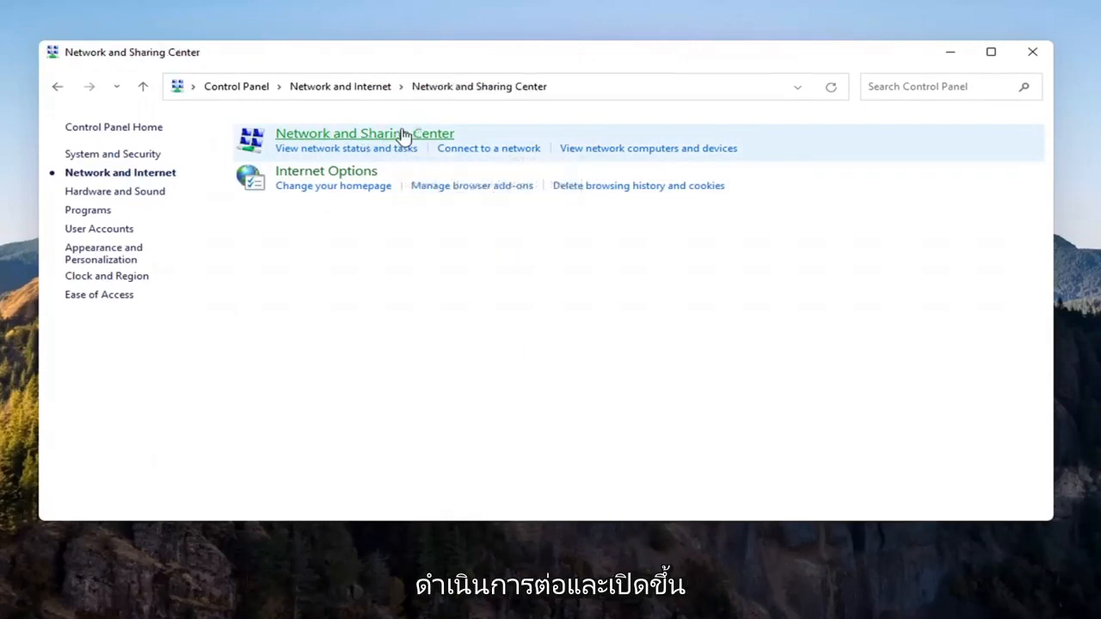
pyautogui.click(365, 134)
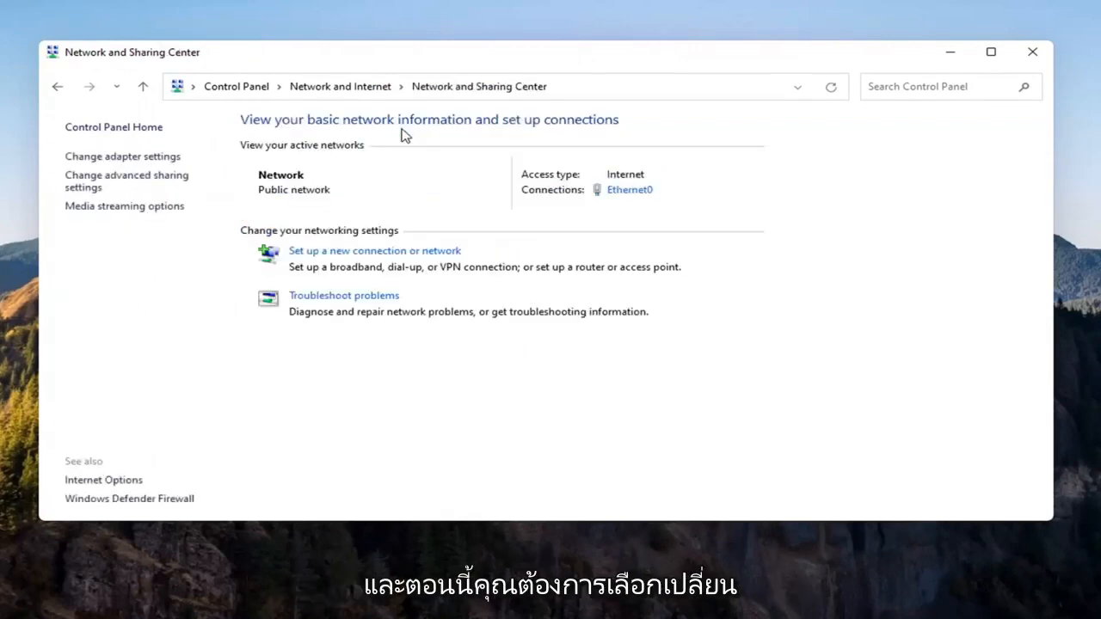
pyautogui.moveTo(100, 189)
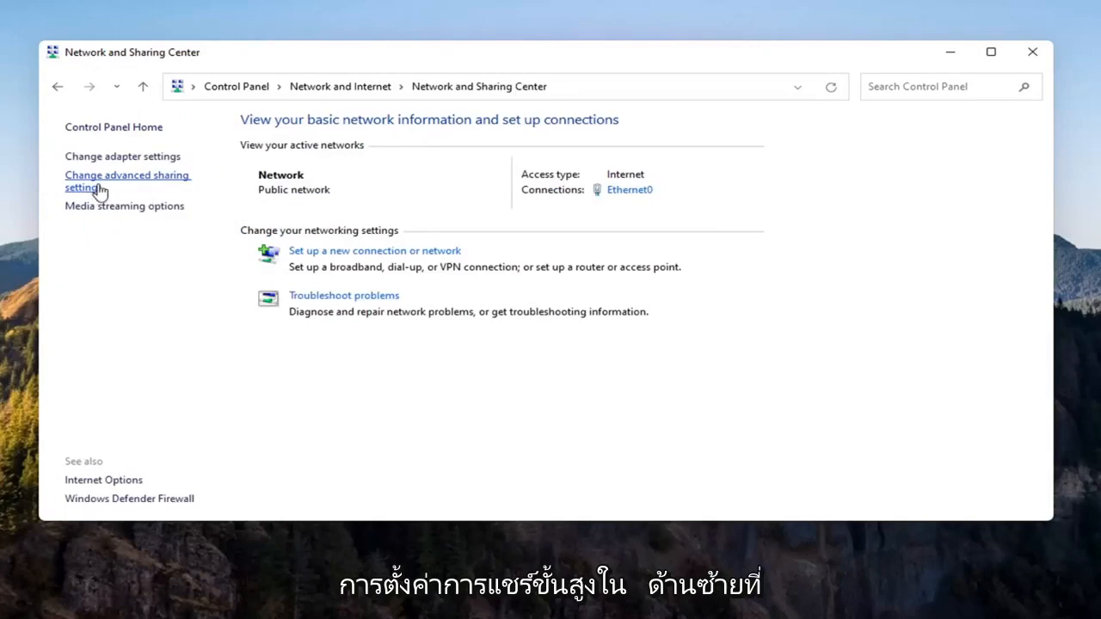
pyautogui.click(127, 181)
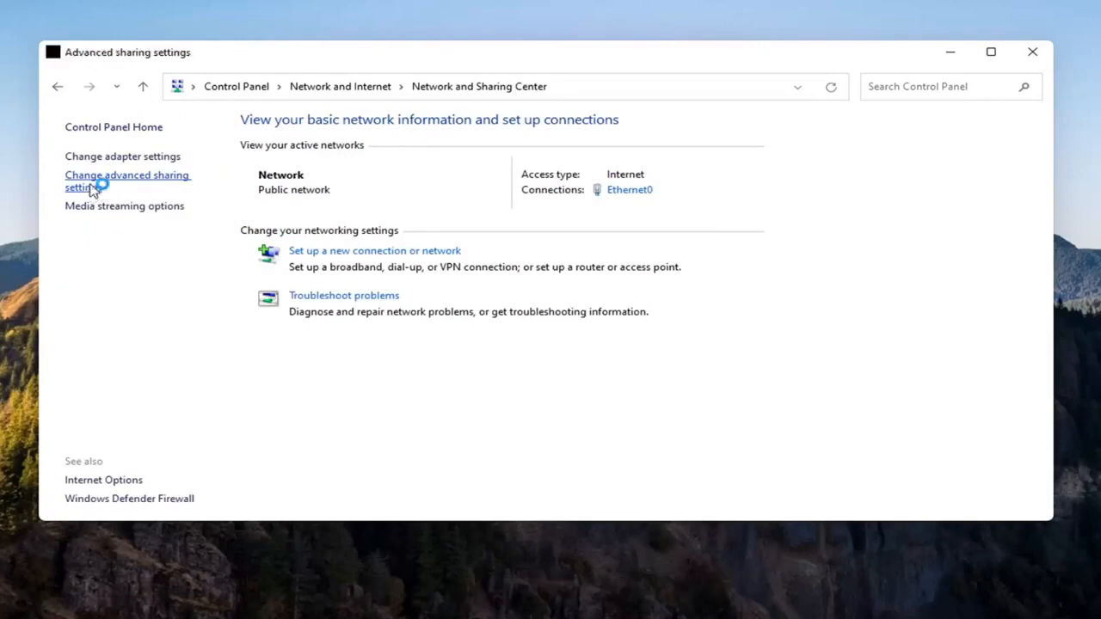
pyautogui.click(127, 181)
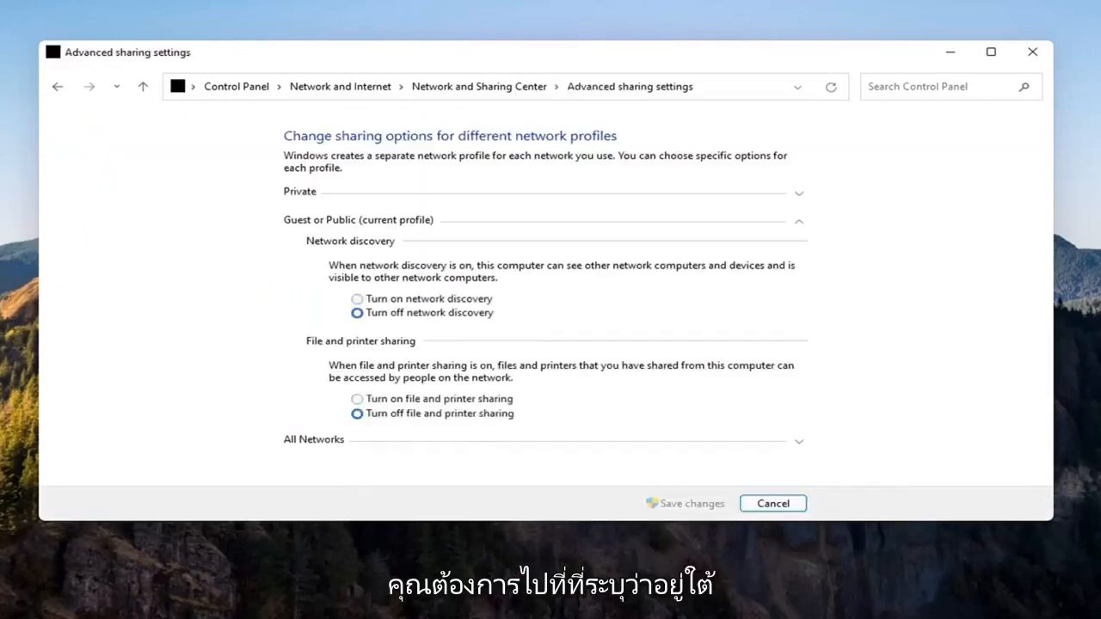
pyautogui.moveTo(318, 214)
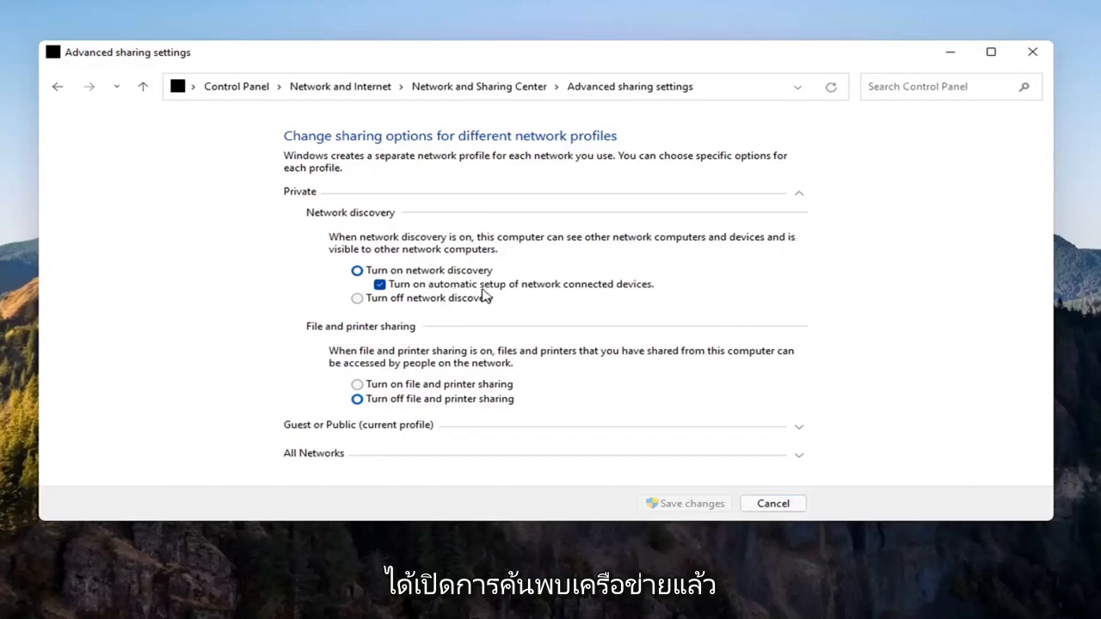
pyautogui.moveTo(533, 290)
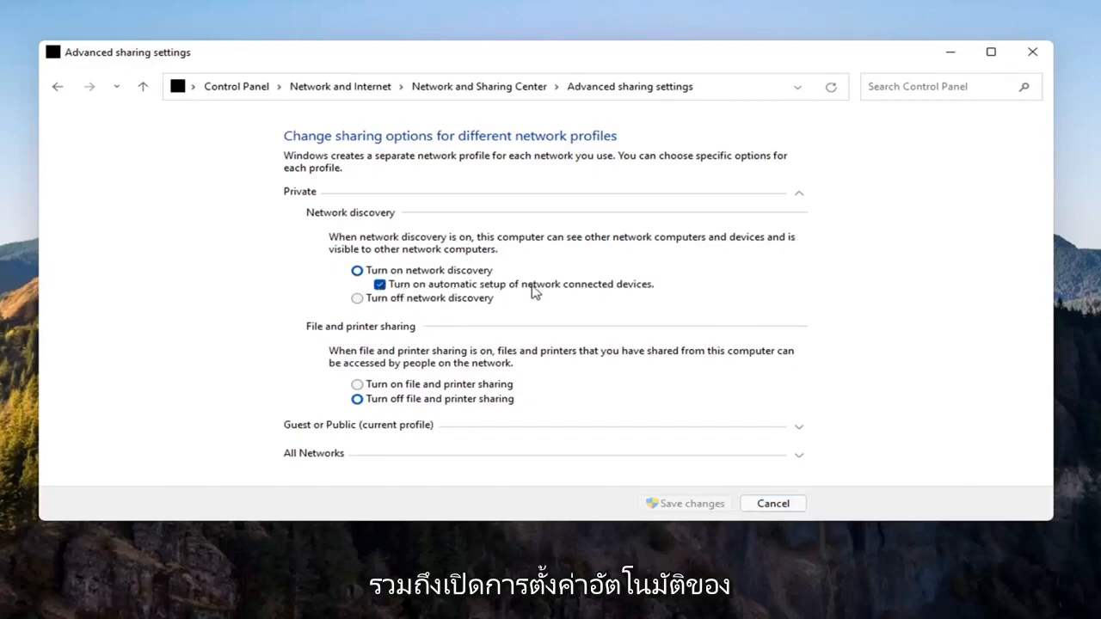
pyautogui.moveTo(430, 296)
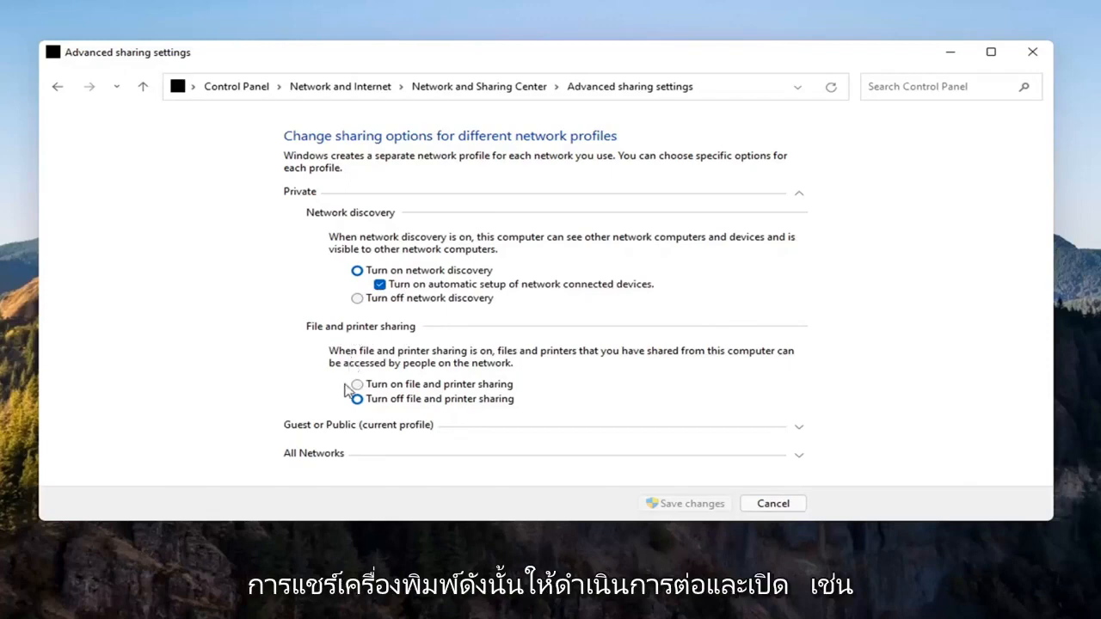
# Turn on file and printer sharing for Private, save changes, and reopen to verify
pyautogui.click(356, 383)
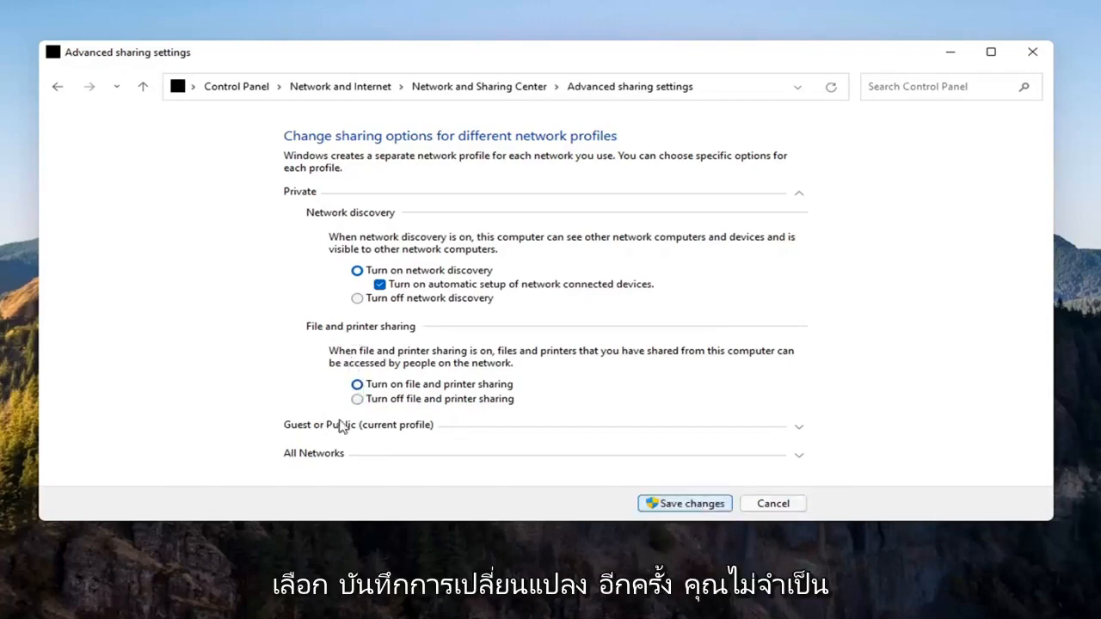
pyautogui.click(685, 502)
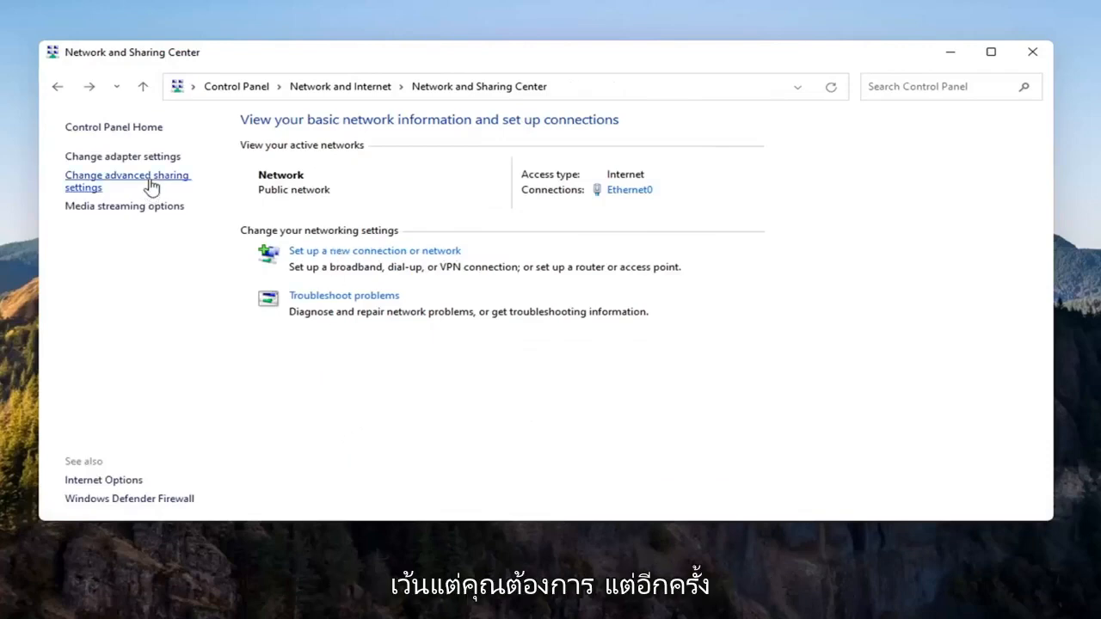
pyautogui.click(128, 180)
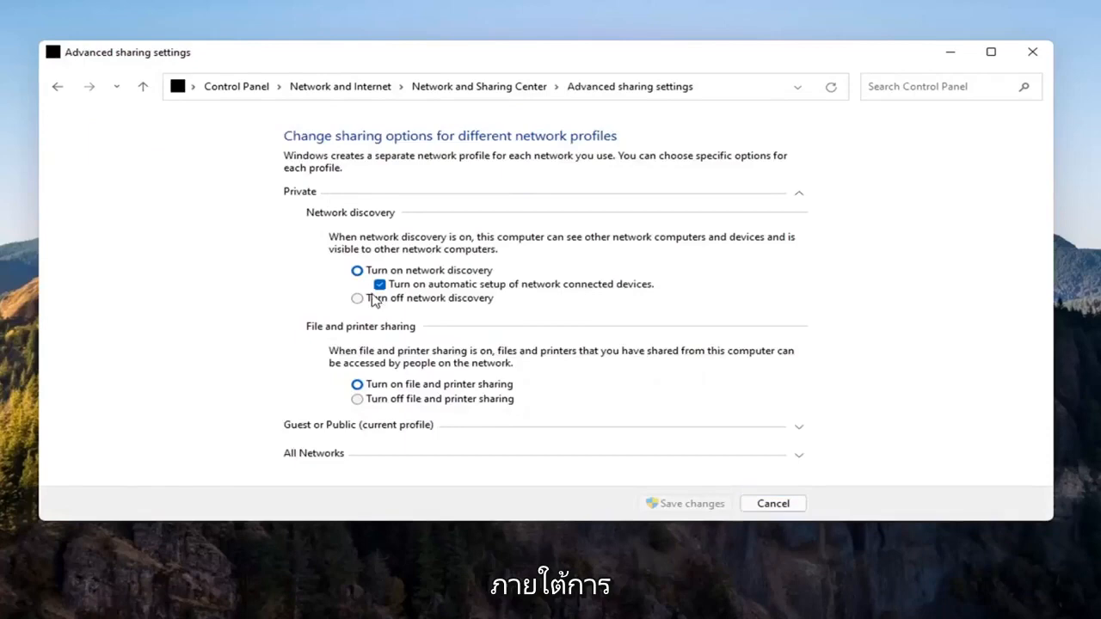
pyautogui.moveTo(461, 351)
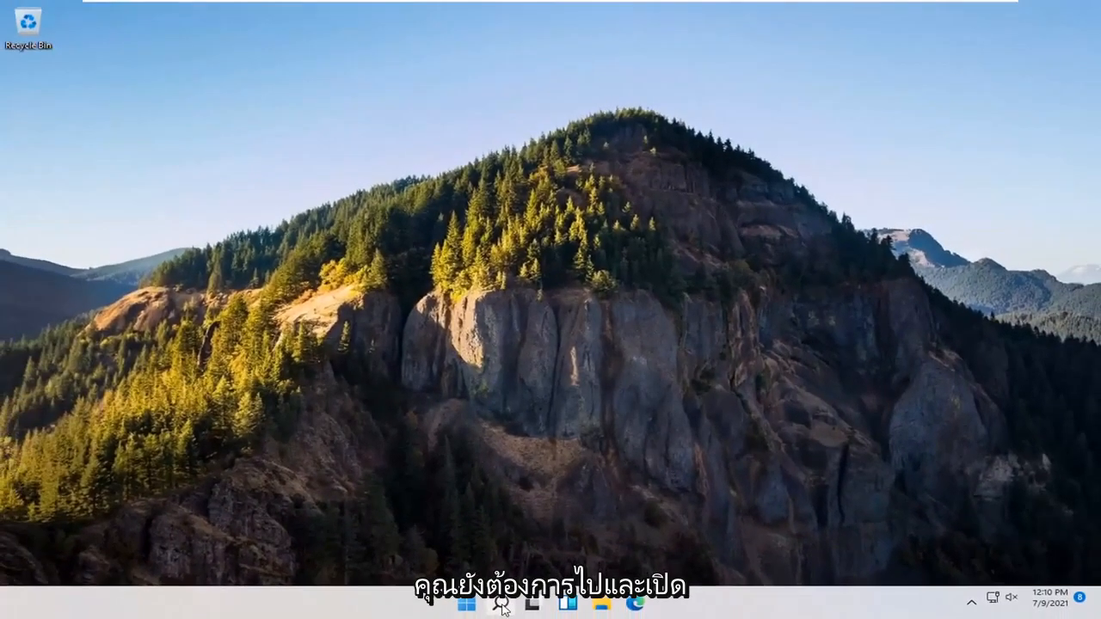
# Launch Services, start Function Discovery Provider Host with Automatic startup and confirm
pyautogui.write('services')
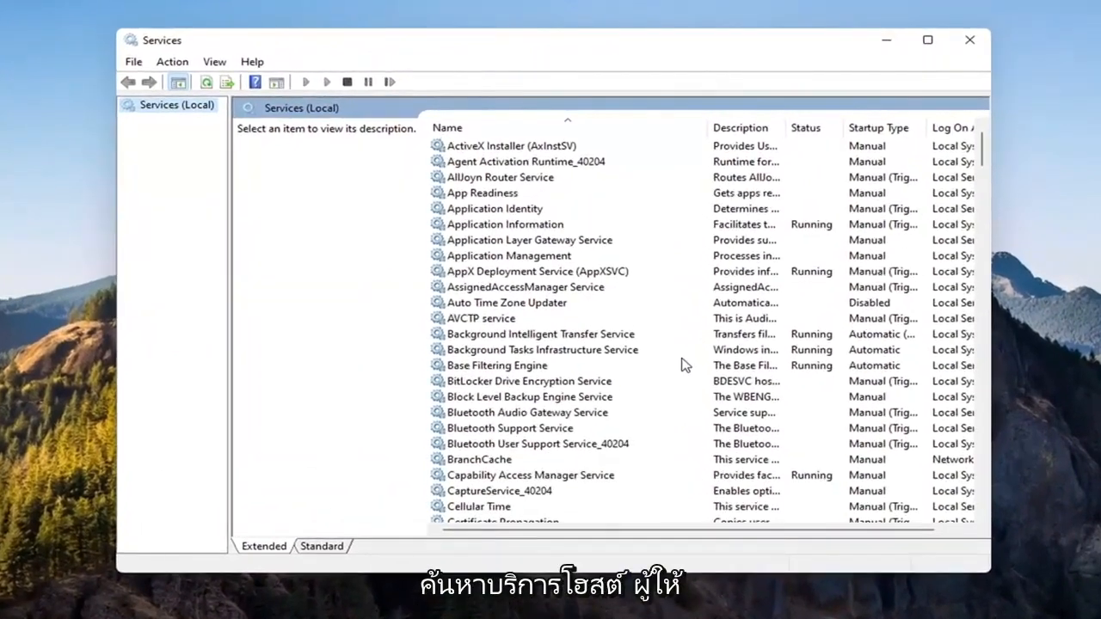
pyautogui.scroll(-3)
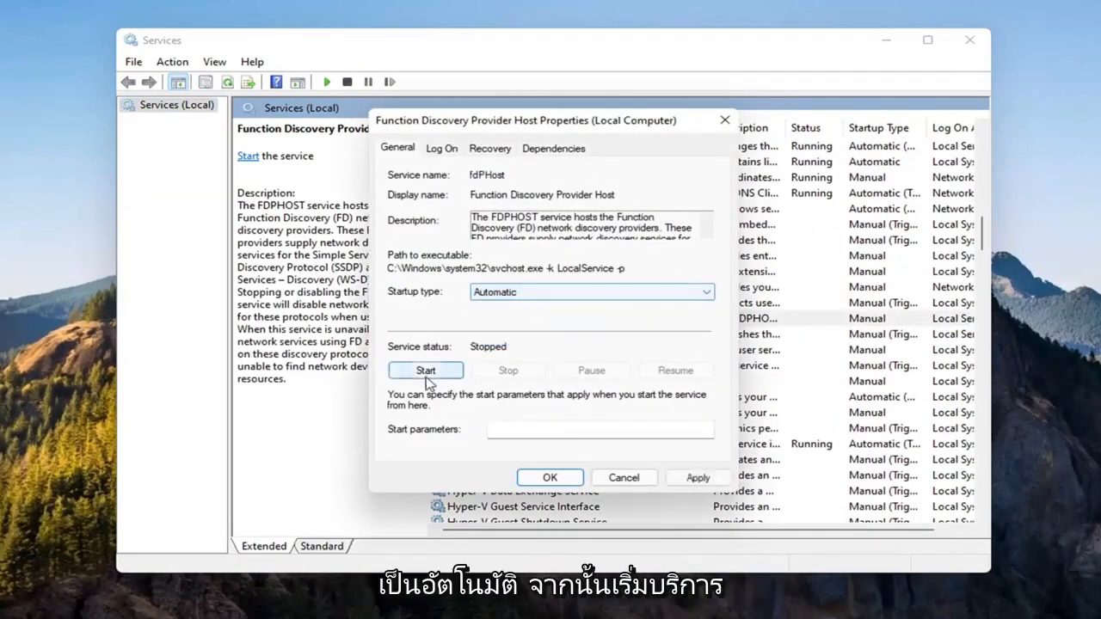
pyautogui.click(425, 369)
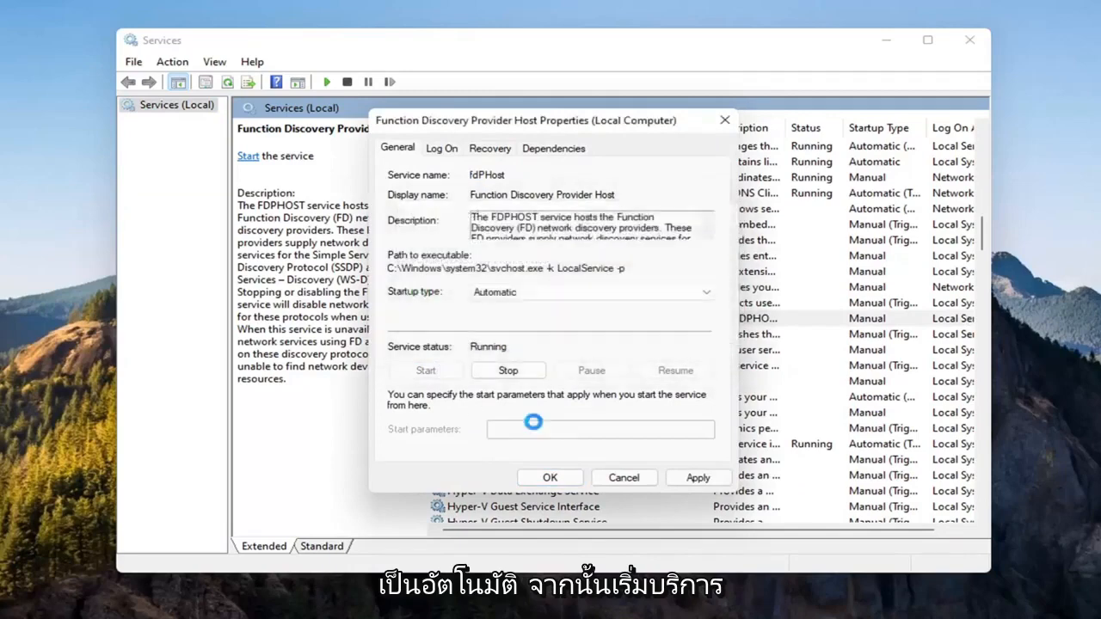
pyautogui.click(549, 478)
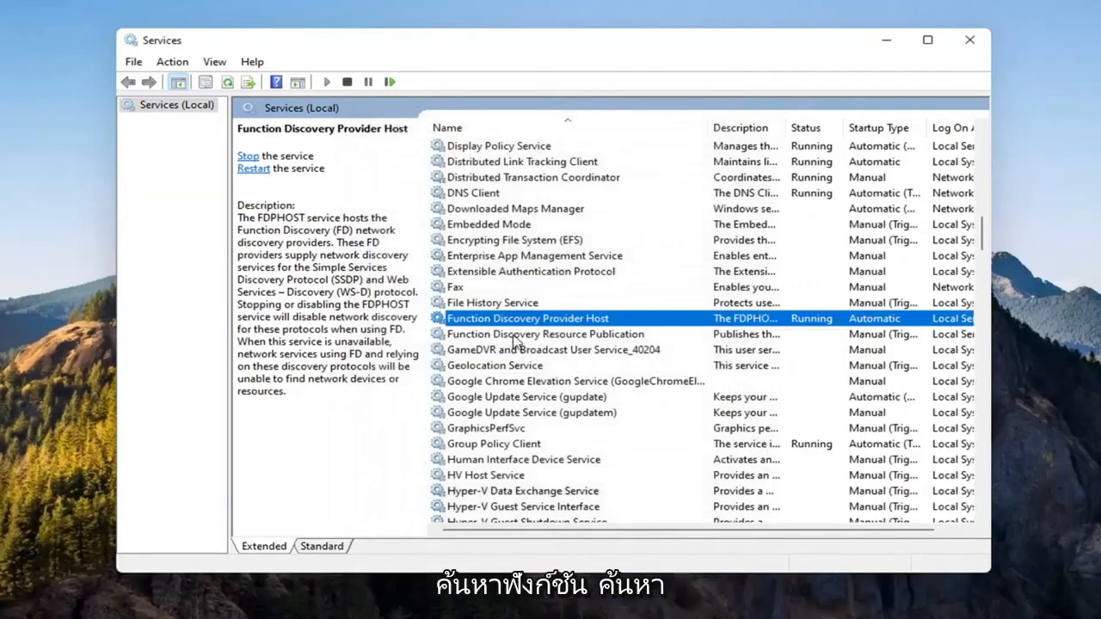
# Set Function Discovery Resource Publication to Automatic, start it and confirm
pyautogui.click(543, 333)
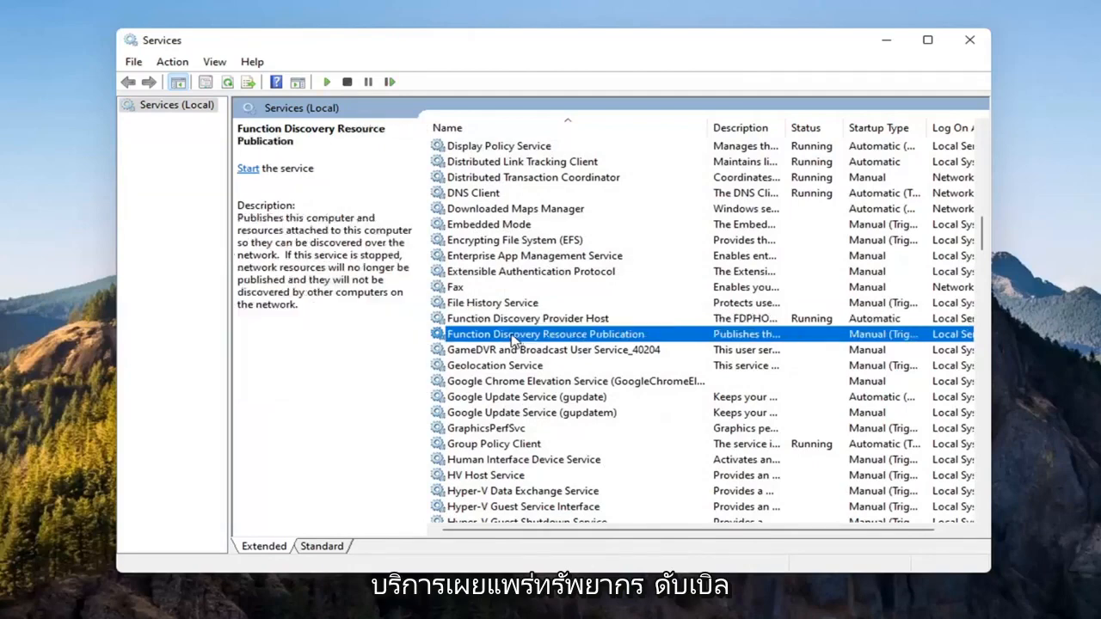
pyautogui.doubleClick(545, 334)
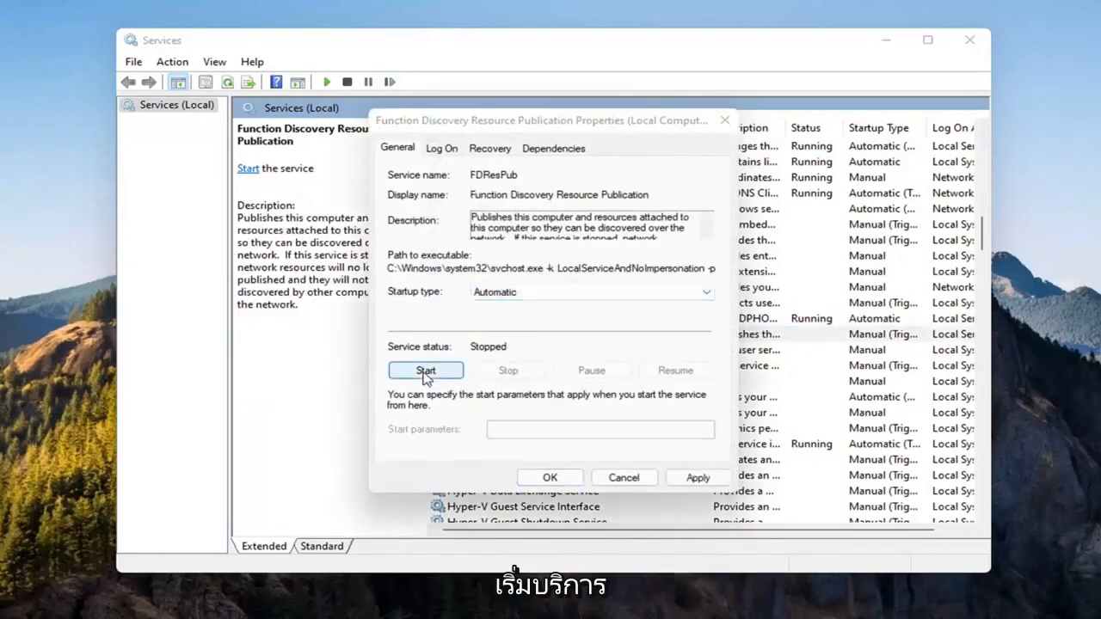
pyautogui.click(425, 370)
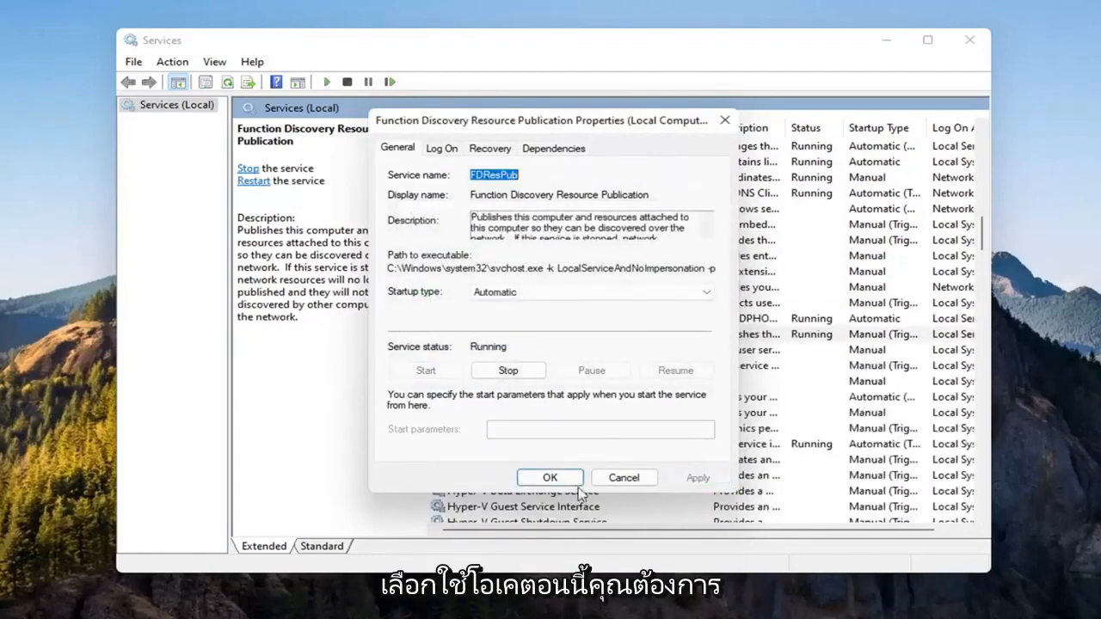
pyautogui.click(550, 478)
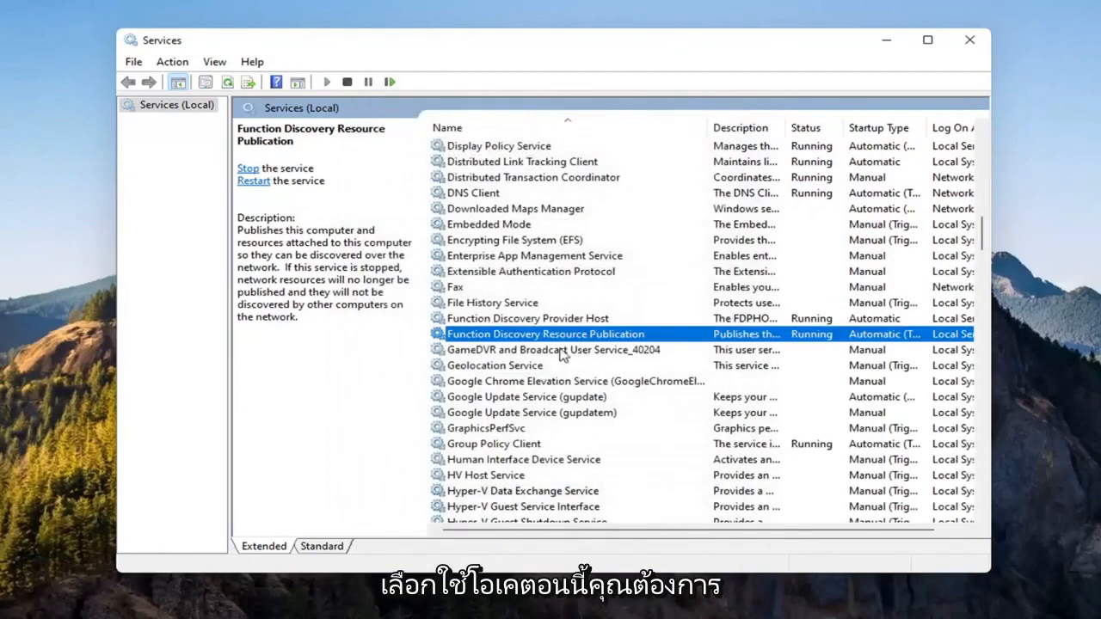
# Set SSDP Discovery to Automatic startup, start it and confirm
pyautogui.scroll(-3)
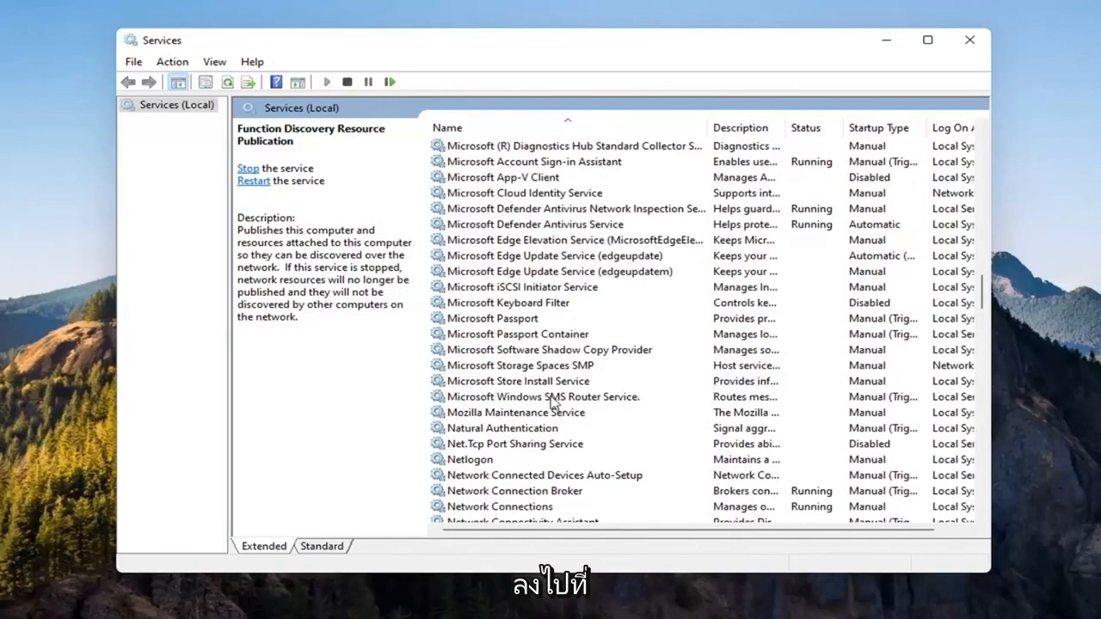
pyautogui.scroll(-3)
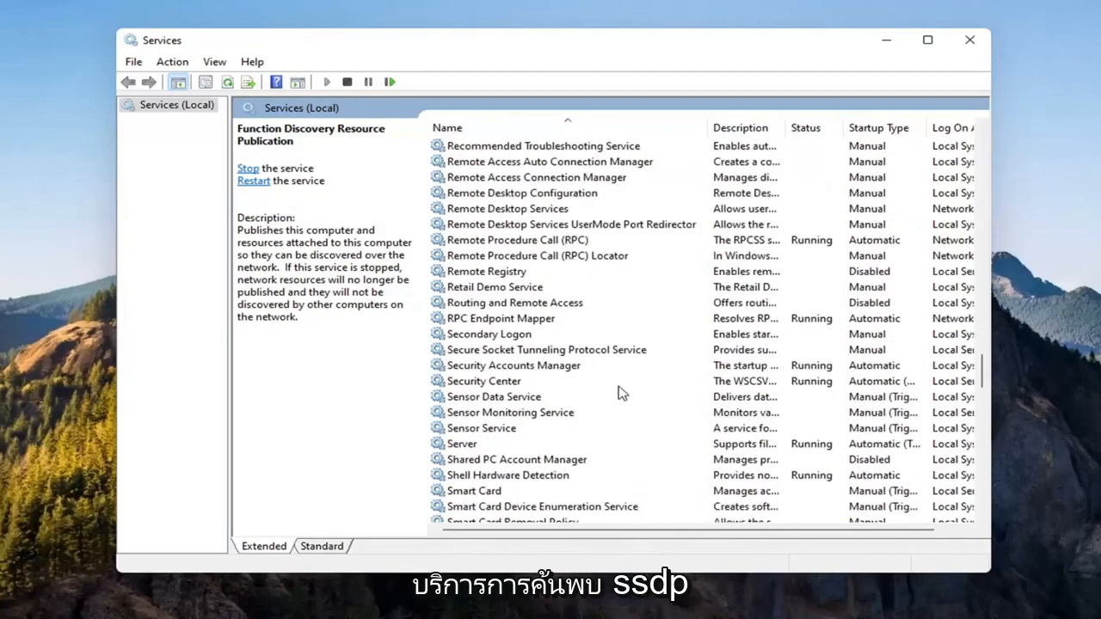
pyautogui.scroll(-3)
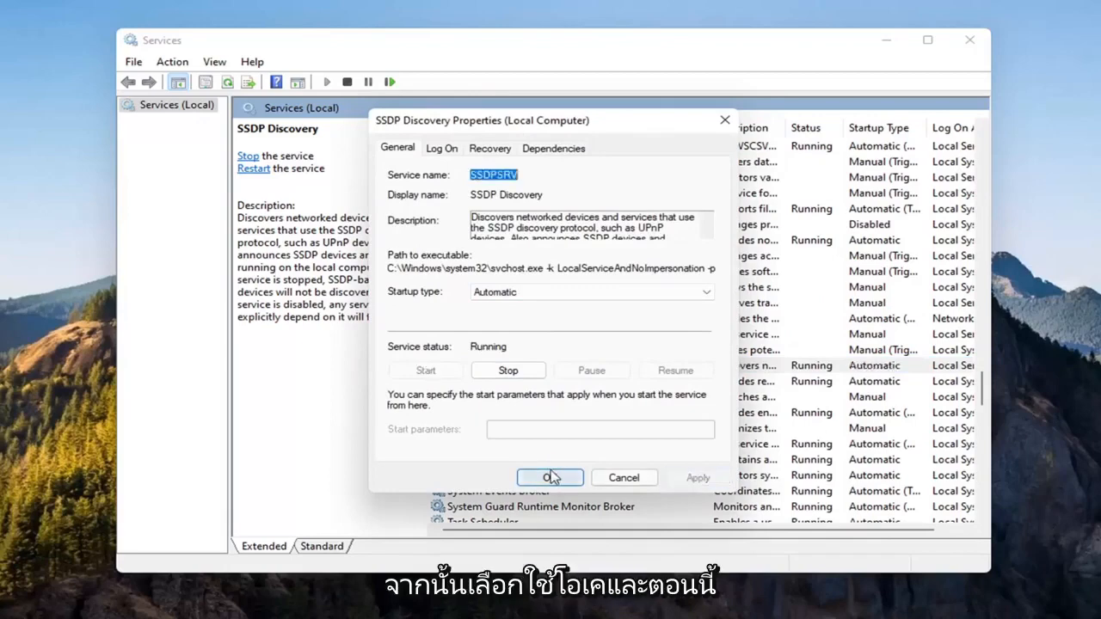
pyautogui.click(549, 478)
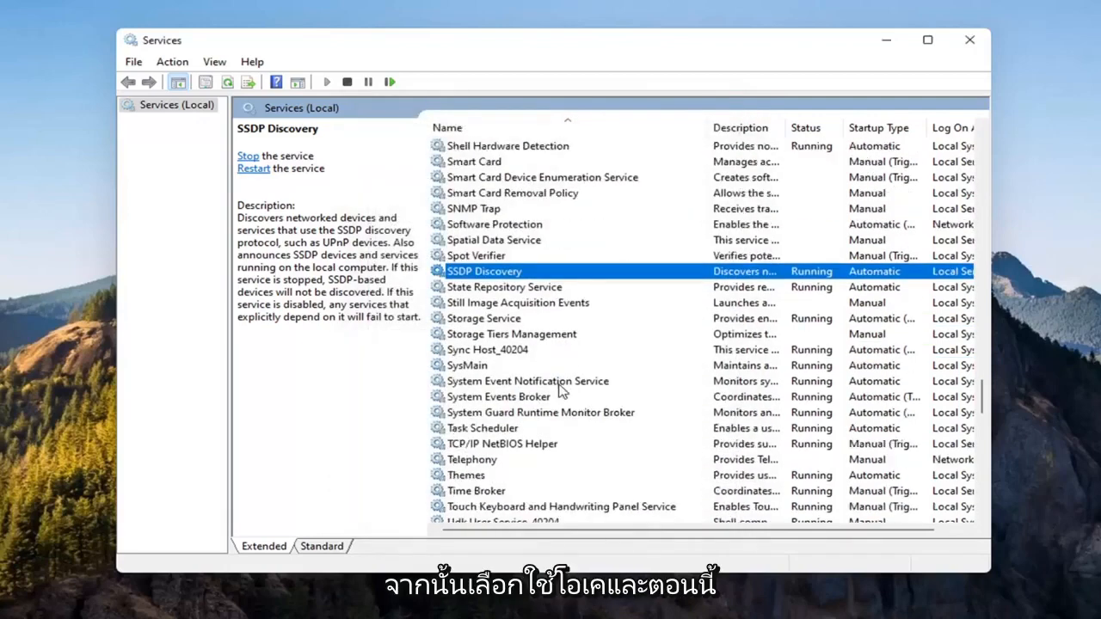
# Set UPnP Device Host to Automatic startup, start it and confirm
pyautogui.scroll(-3)
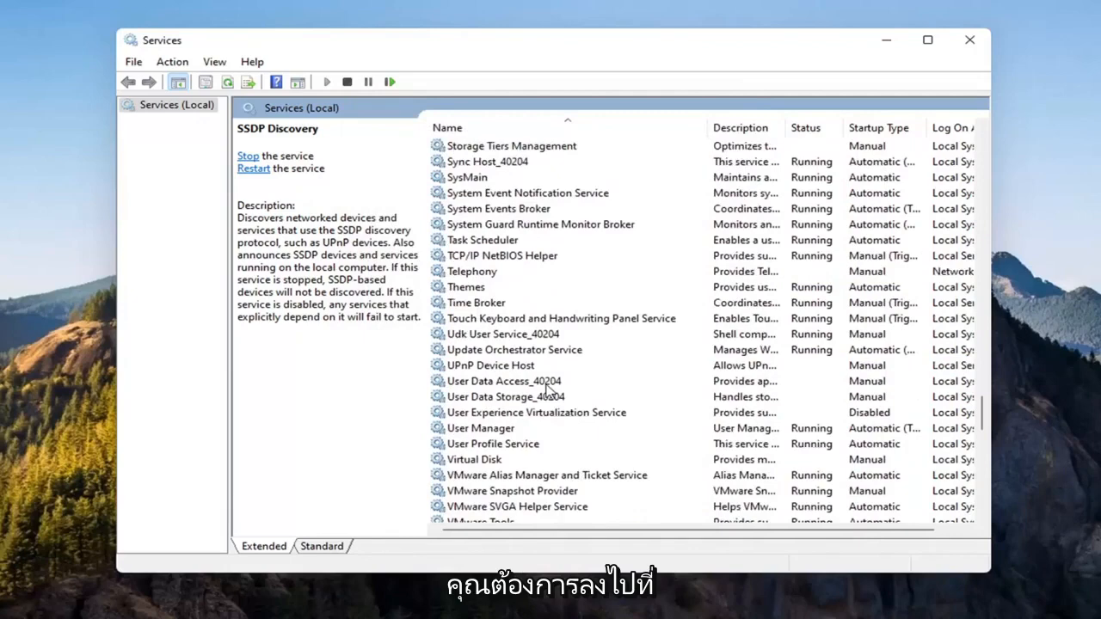
pyautogui.click(492, 365)
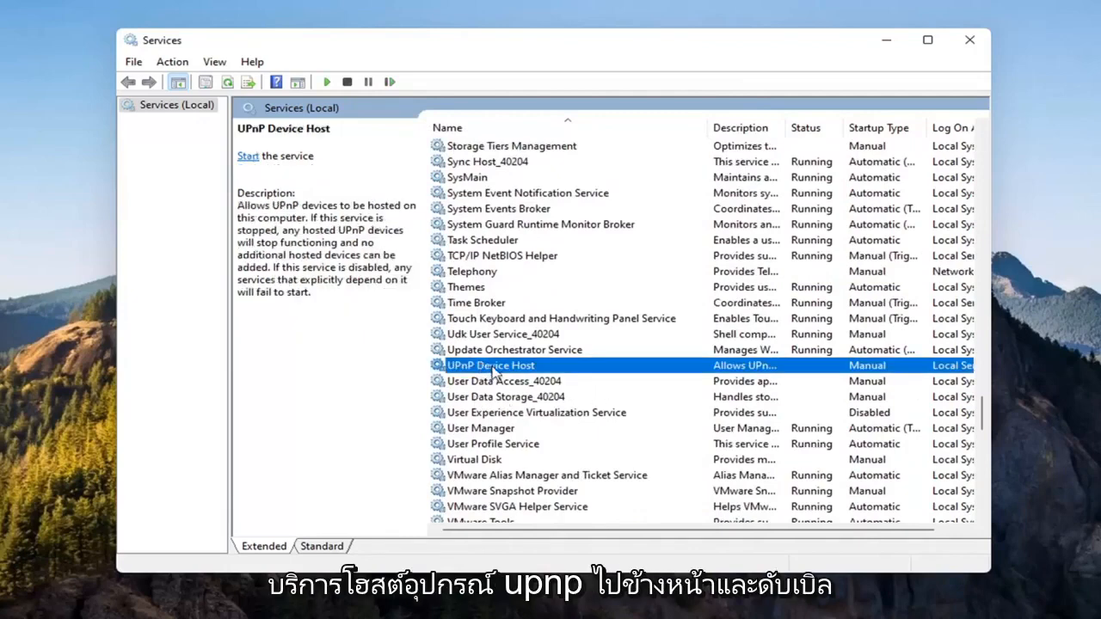
pyautogui.click(705, 293)
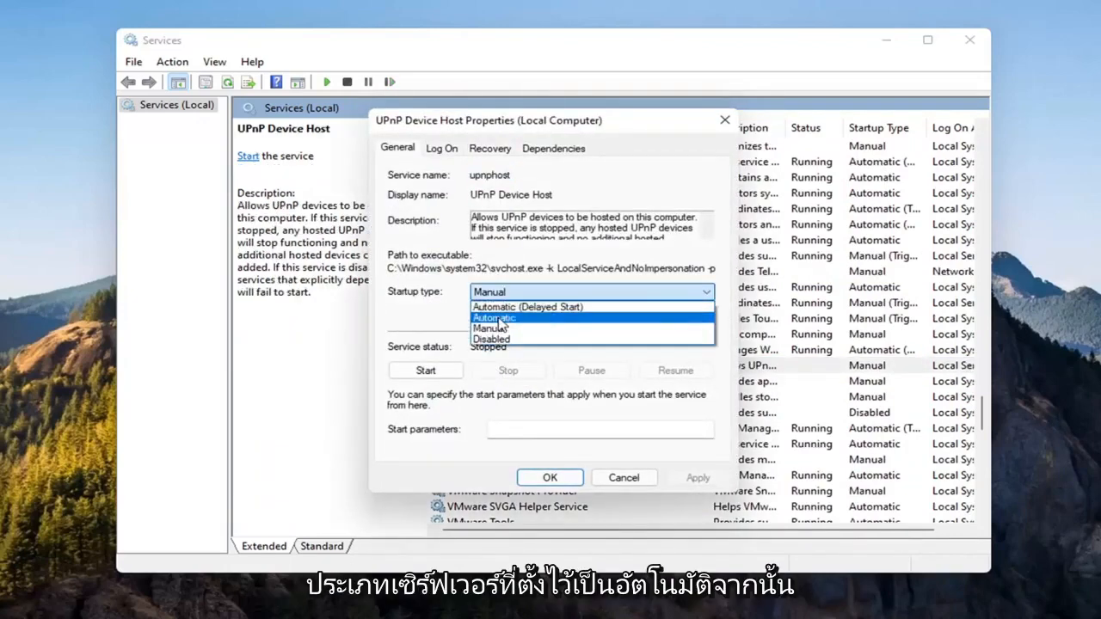
pyautogui.click(495, 317)
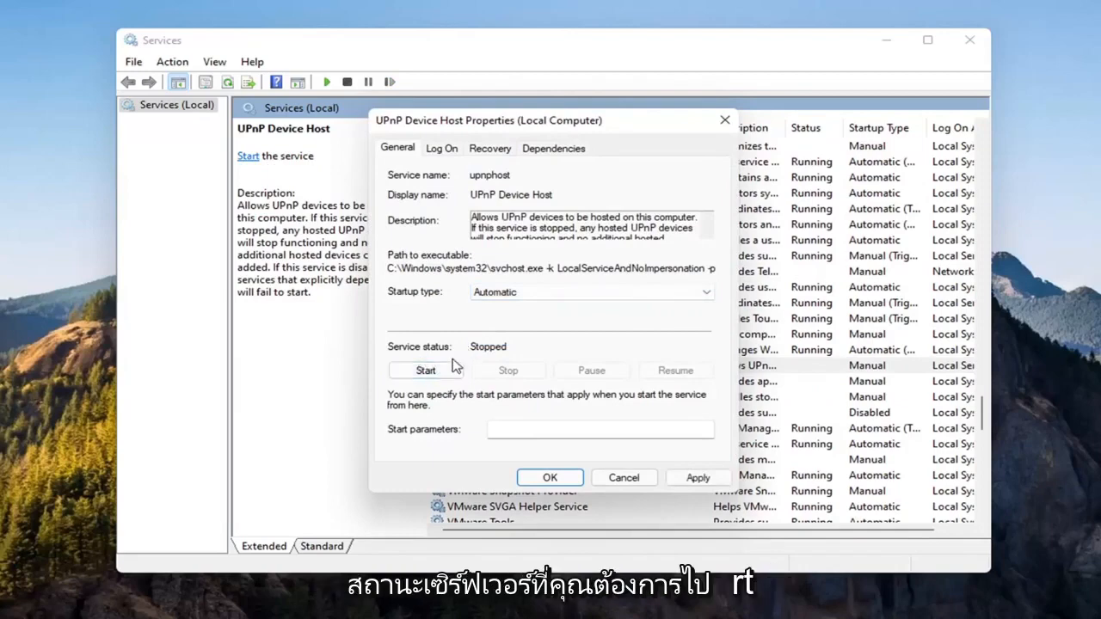
pyautogui.click(425, 369)
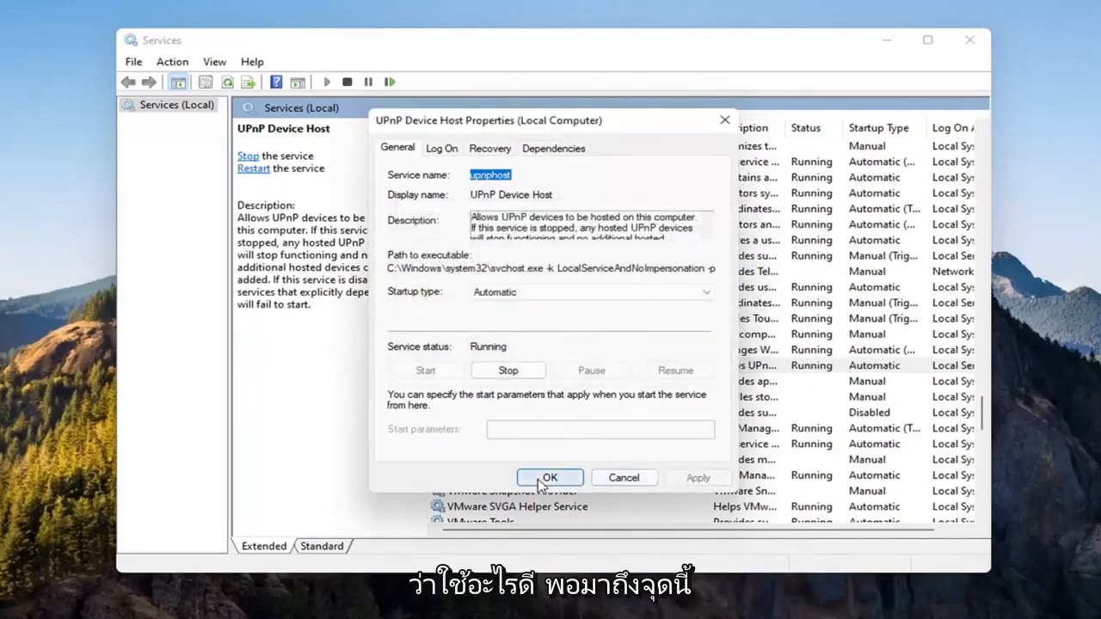
pyautogui.click(549, 479)
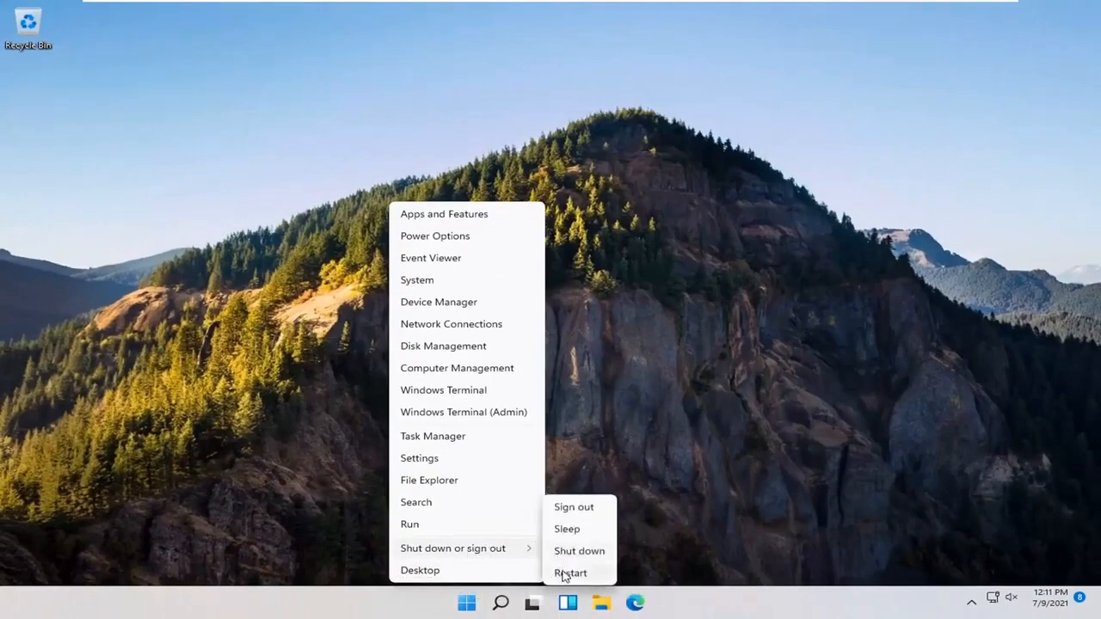
# Restart the PC from the Start menu so the new sharing settings take effect
pyautogui.click(571, 573)
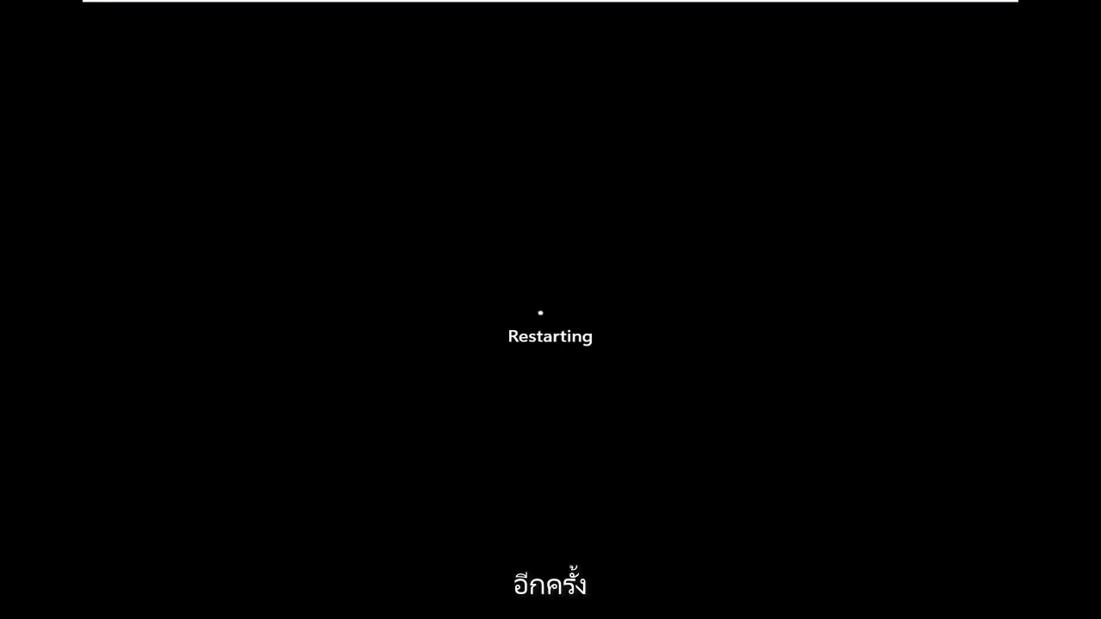